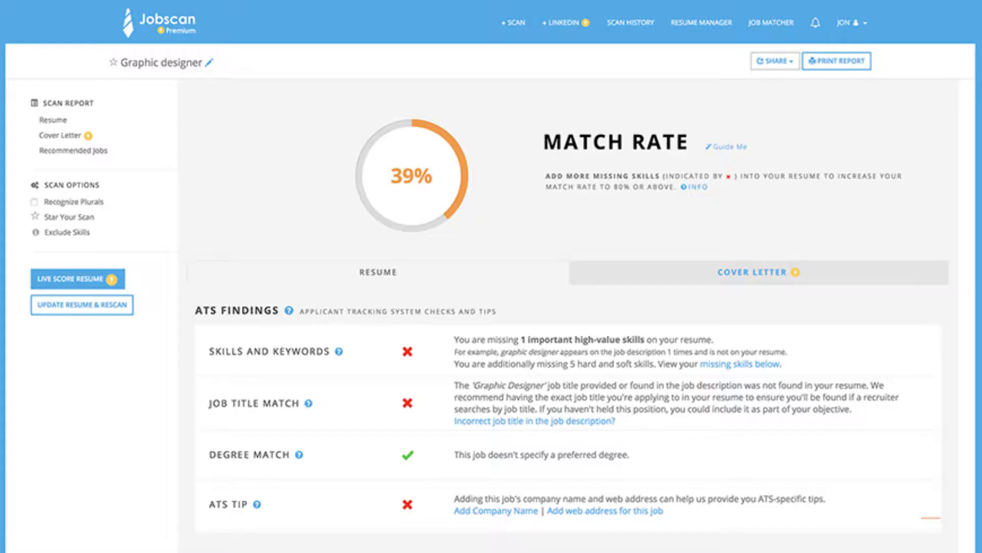
# - View the Resume Scan History page listing 176 scans, 76 unique resumes and 69% improvement
pyautogui.click(82, 305)
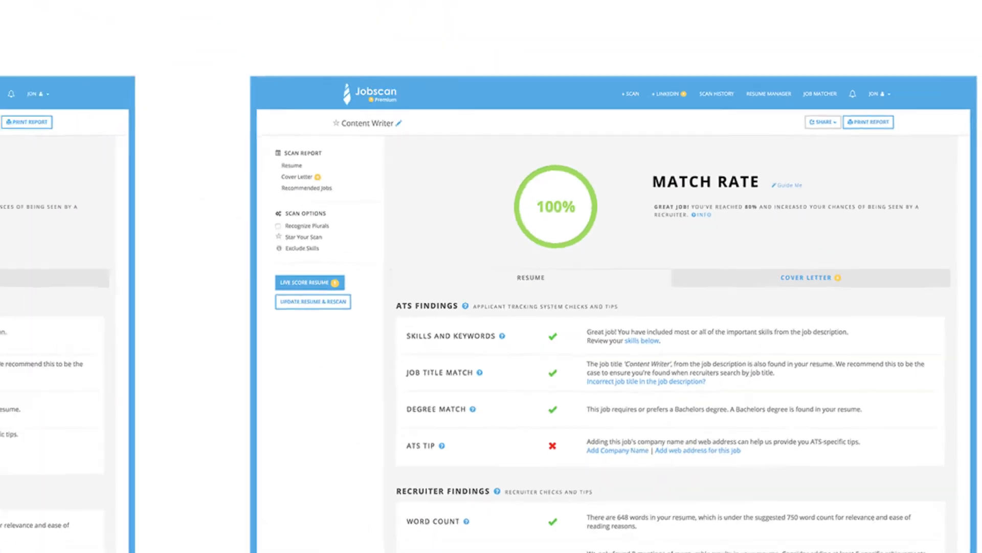
pyautogui.click(716, 93)
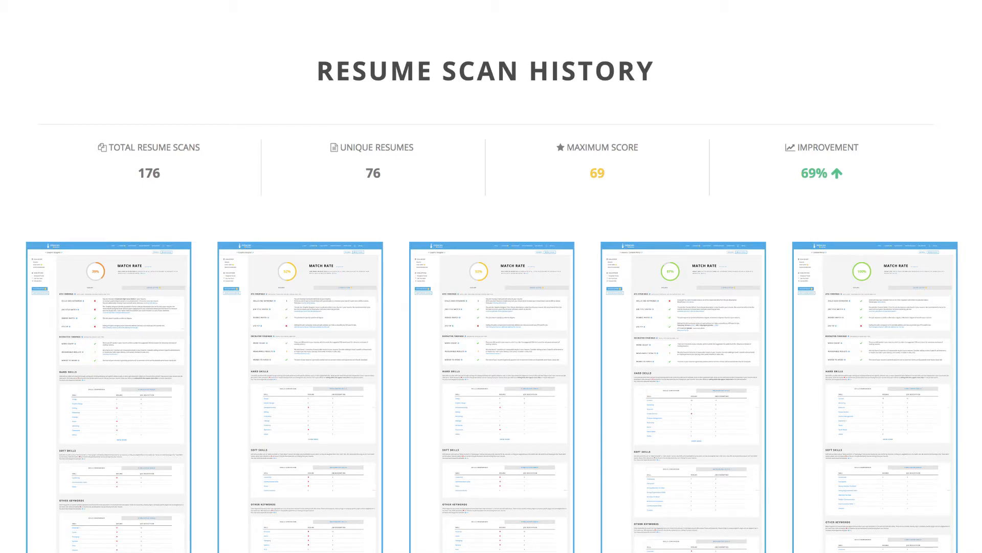
pyautogui.scroll(-3)
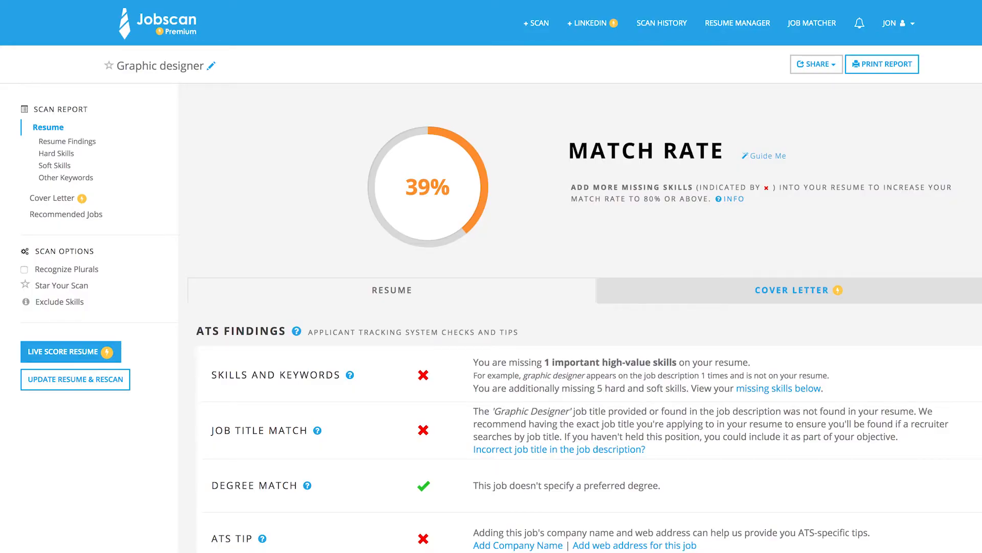
pyautogui.moveTo(802, 299)
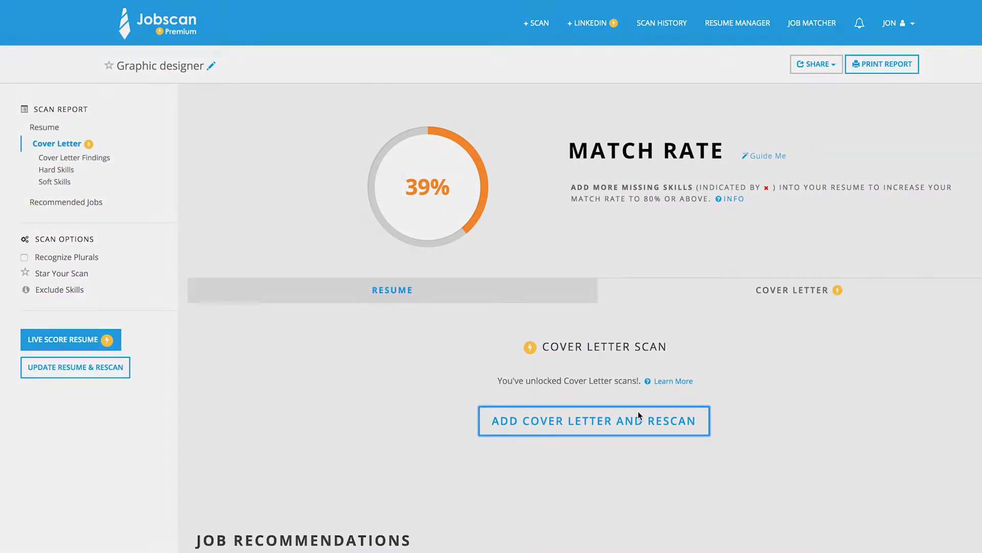
# - Paste a cover letter into the Graphic designer scan and rescan it with the resume
pyautogui.click(594, 420)
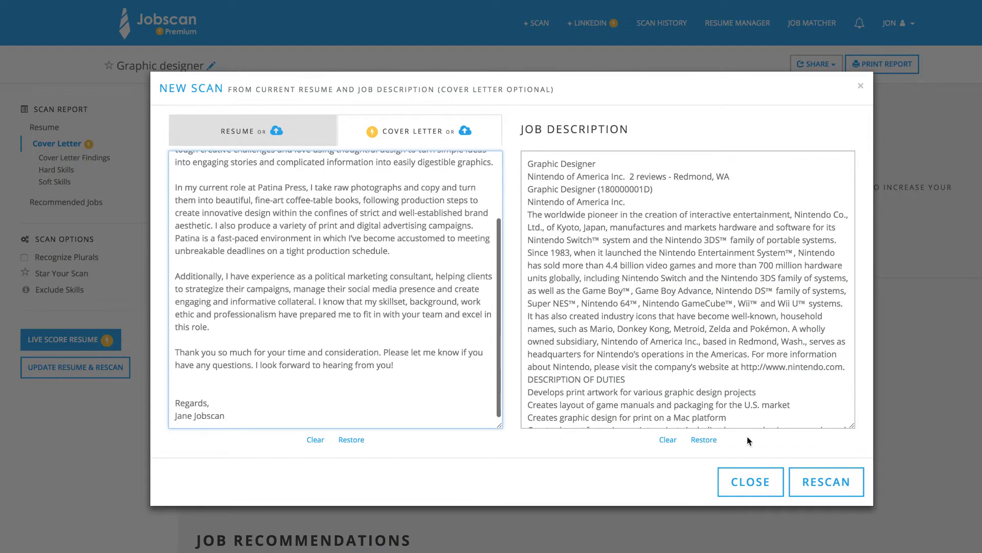
pyautogui.click(826, 481)
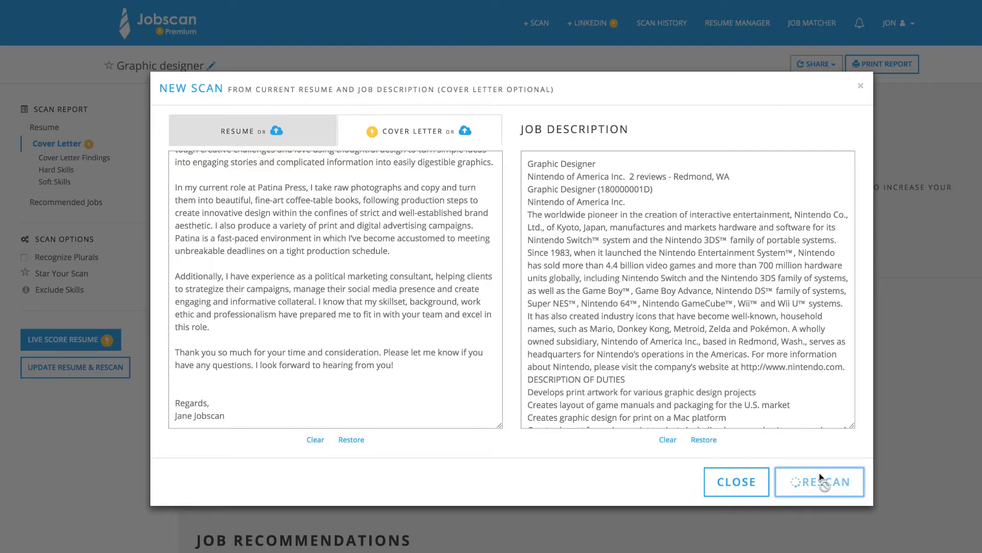
pyautogui.click(820, 481)
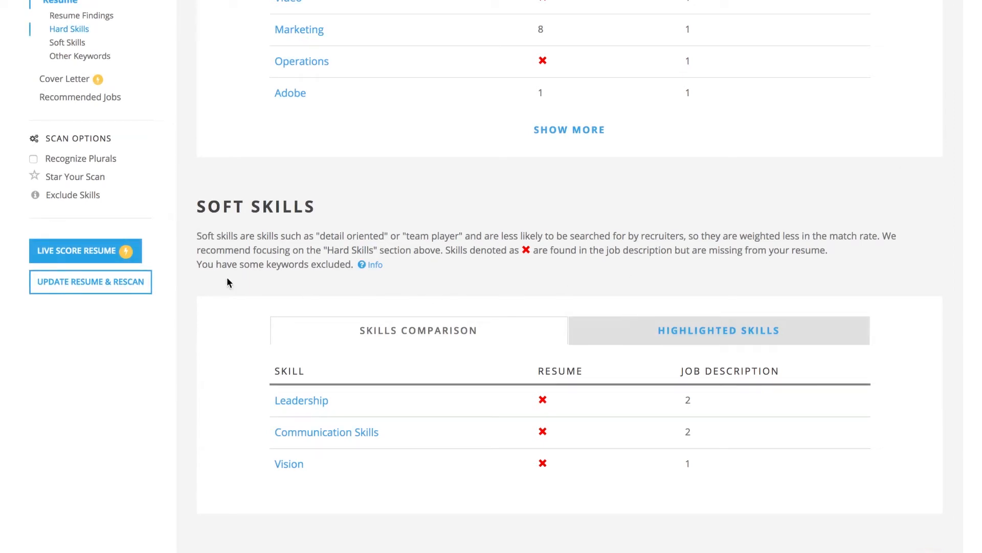
# - Add 'Graphic Designer' under the candidate's name in the LiveScore resume editor
pyautogui.click(84, 249)
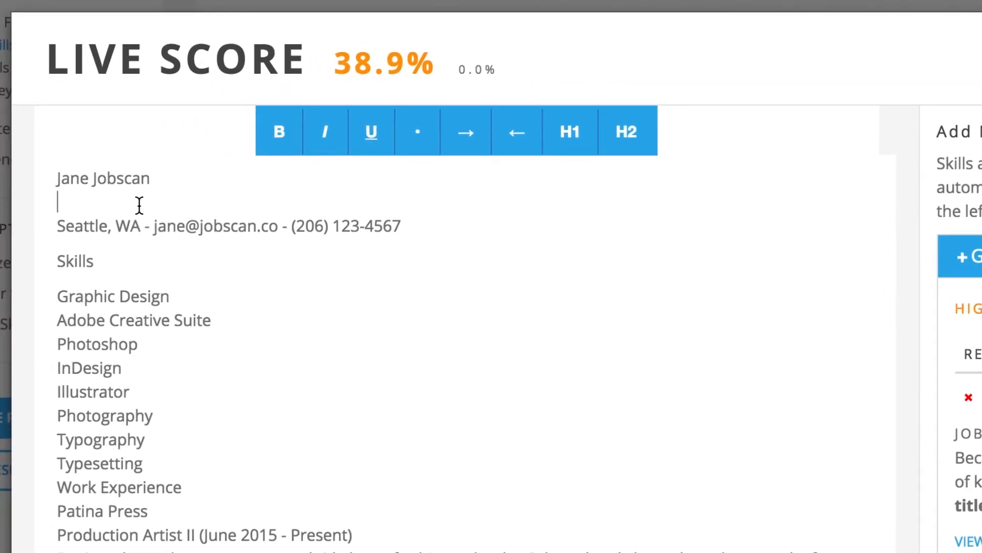
pyautogui.write('Graphic')
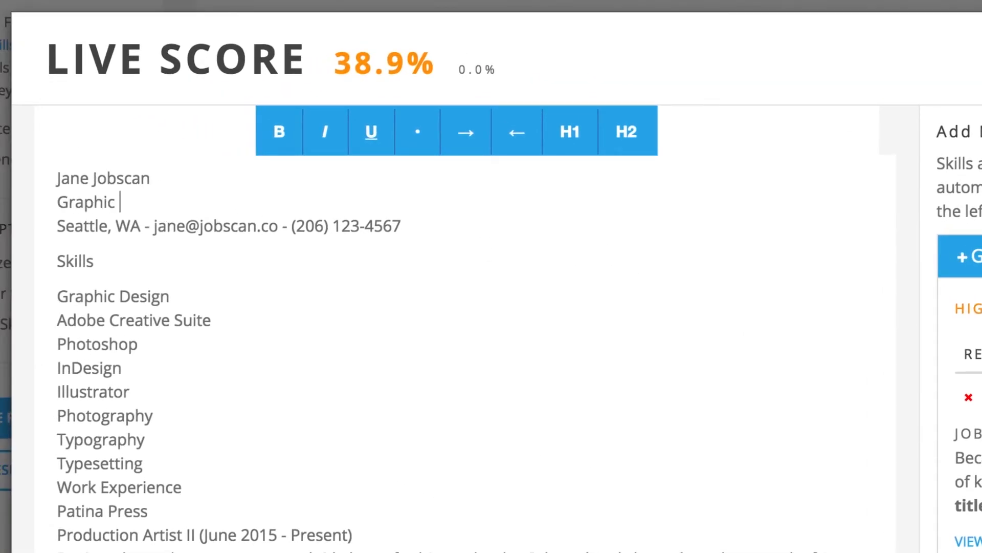
pyautogui.write('Designer')
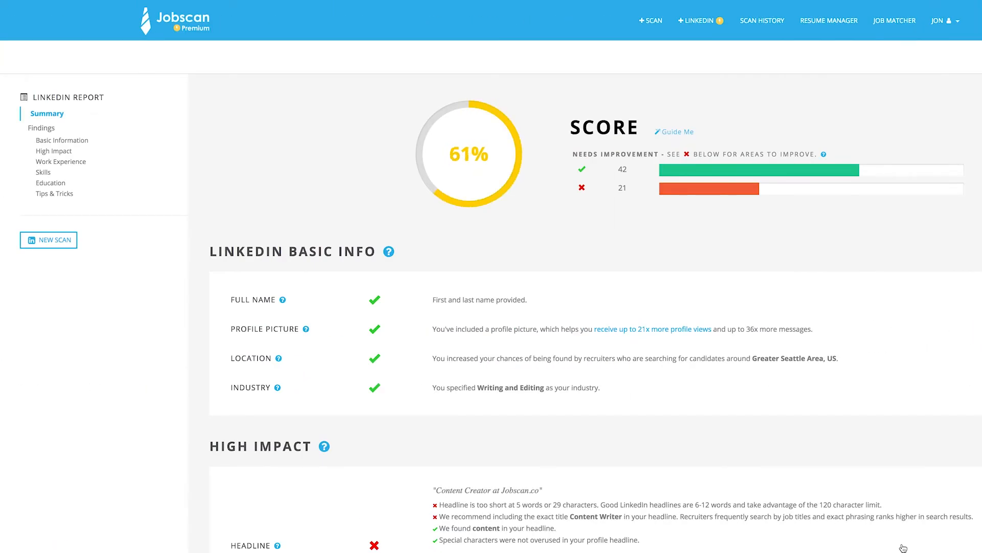
# - Scroll the LinkedIn report through Basic Info, High Impact, Work Experience and Skills findings
pyautogui.scroll(-3)
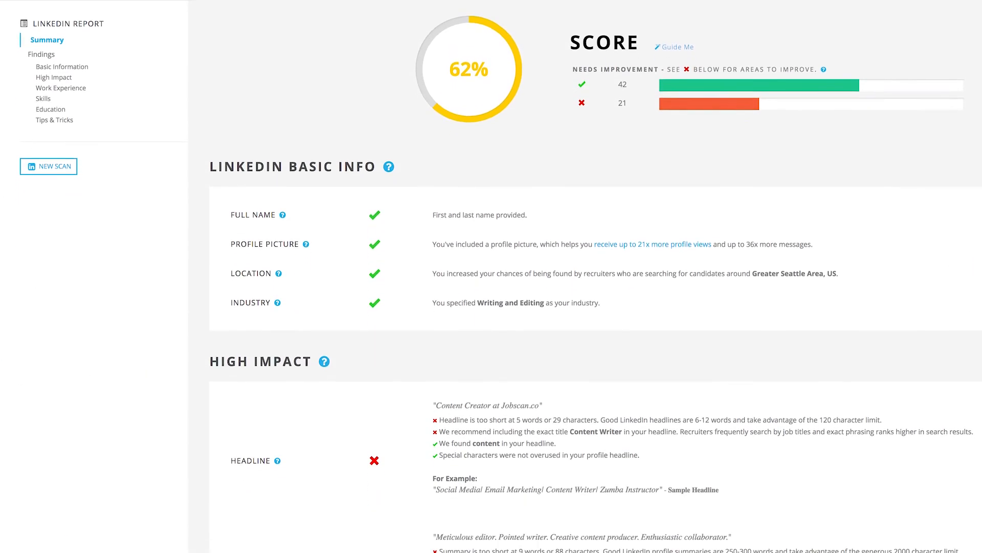
pyautogui.scroll(-3)
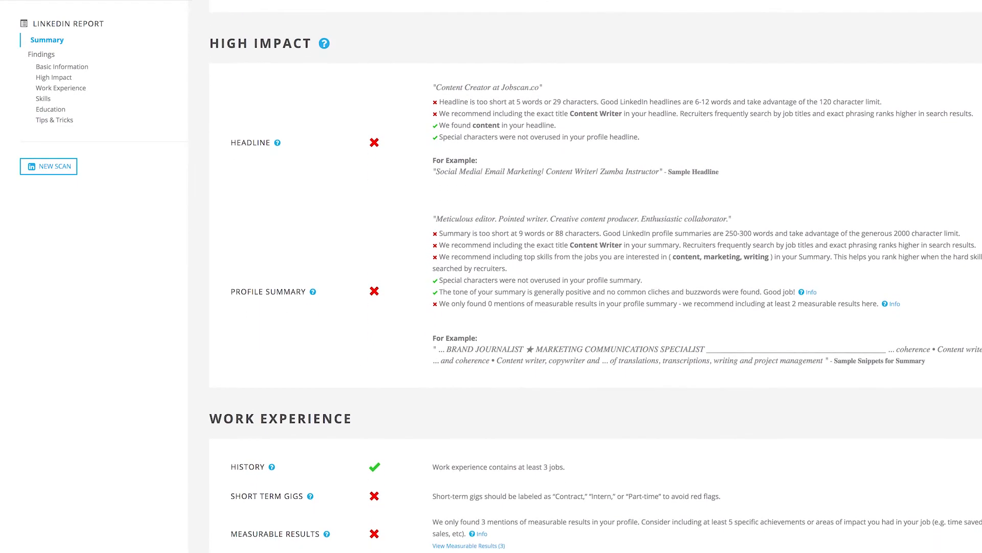
pyautogui.scroll(-3)
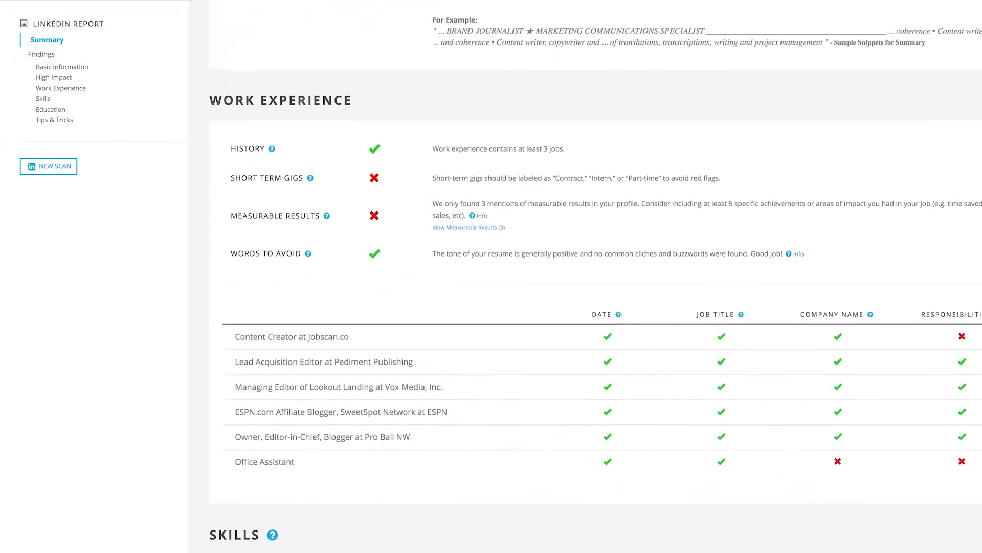
pyautogui.scroll(-3)
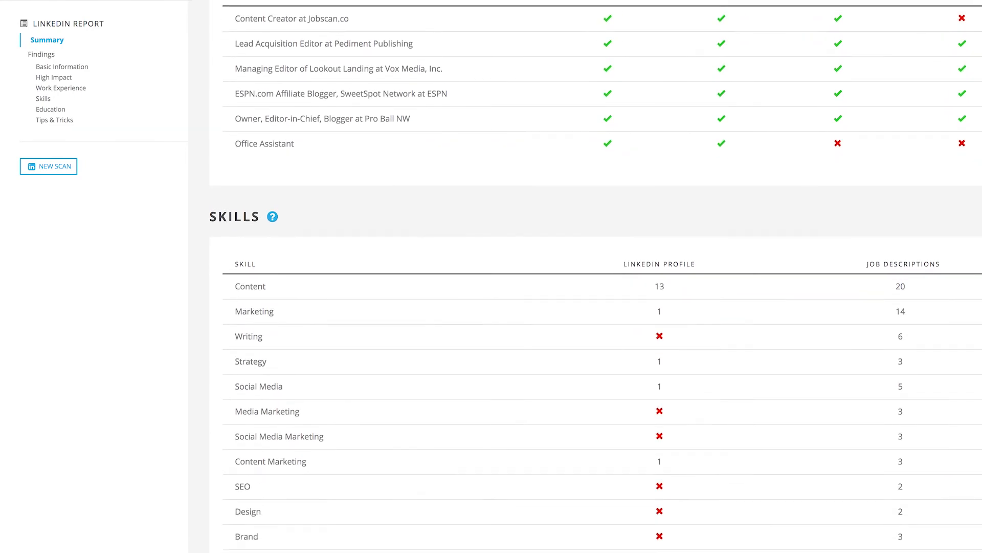